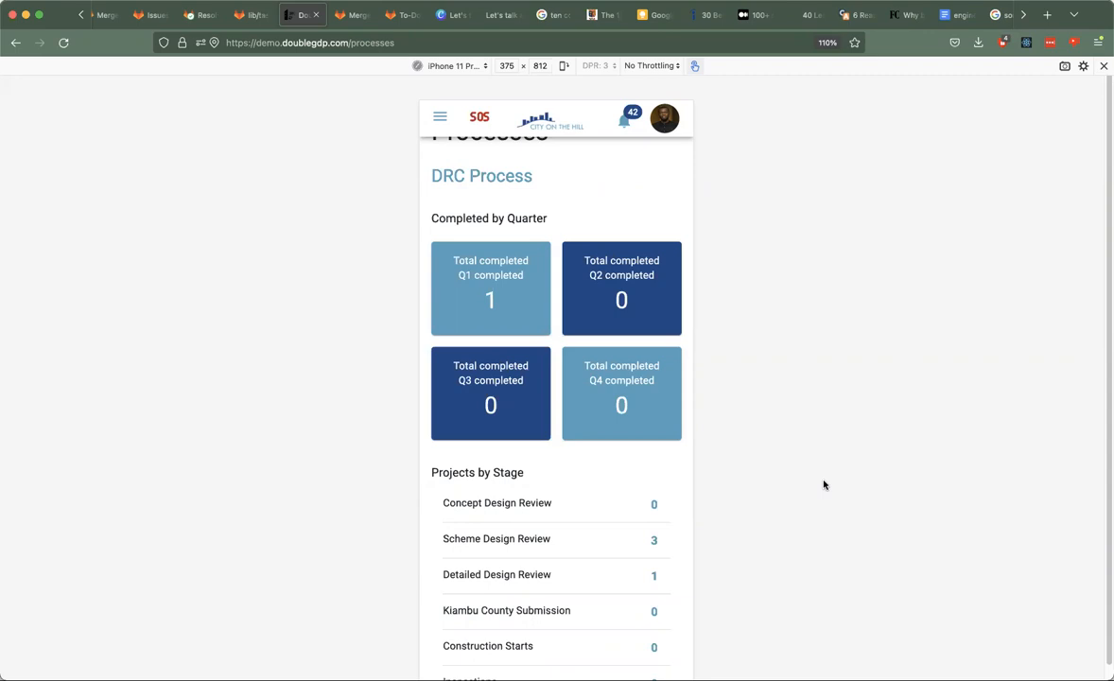
mouse_move(793, 431)
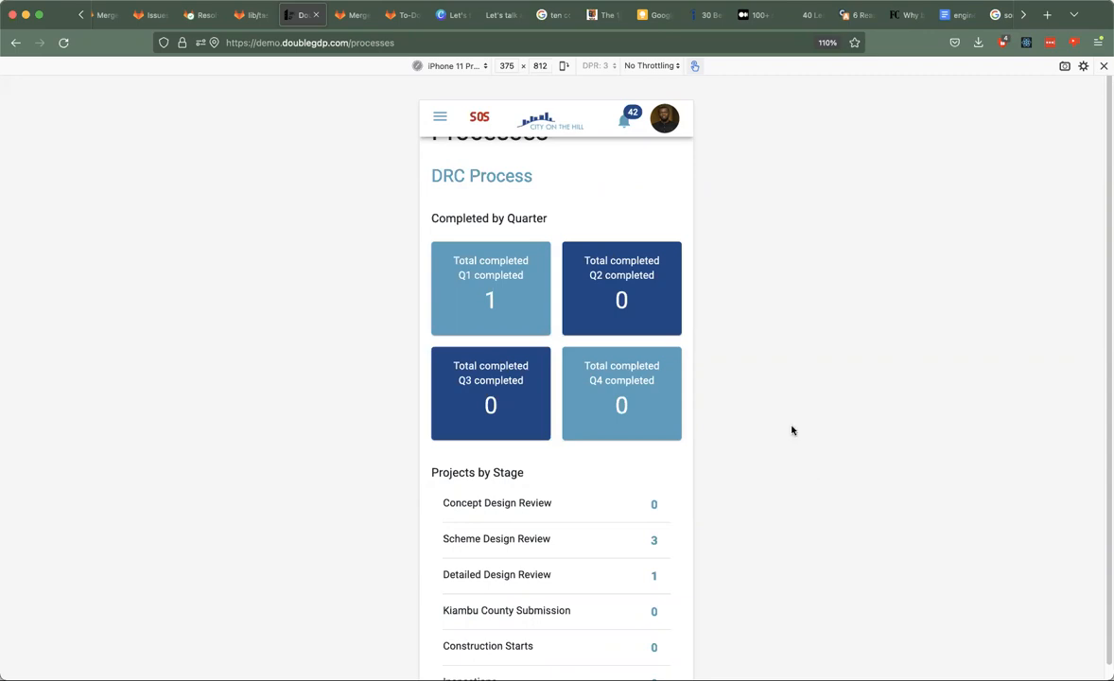
mouse_move(594, 375)
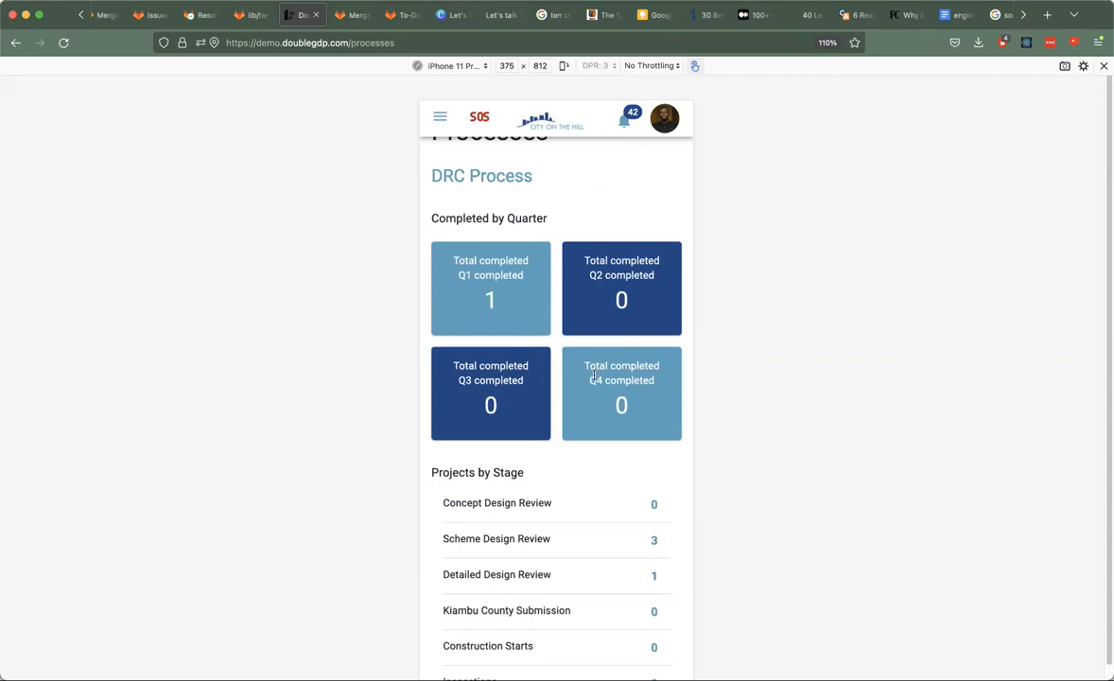
Filter the DRC Process list to Scheme Design Review, showing three submitted projects at 1 of 7
scroll(up, 3)
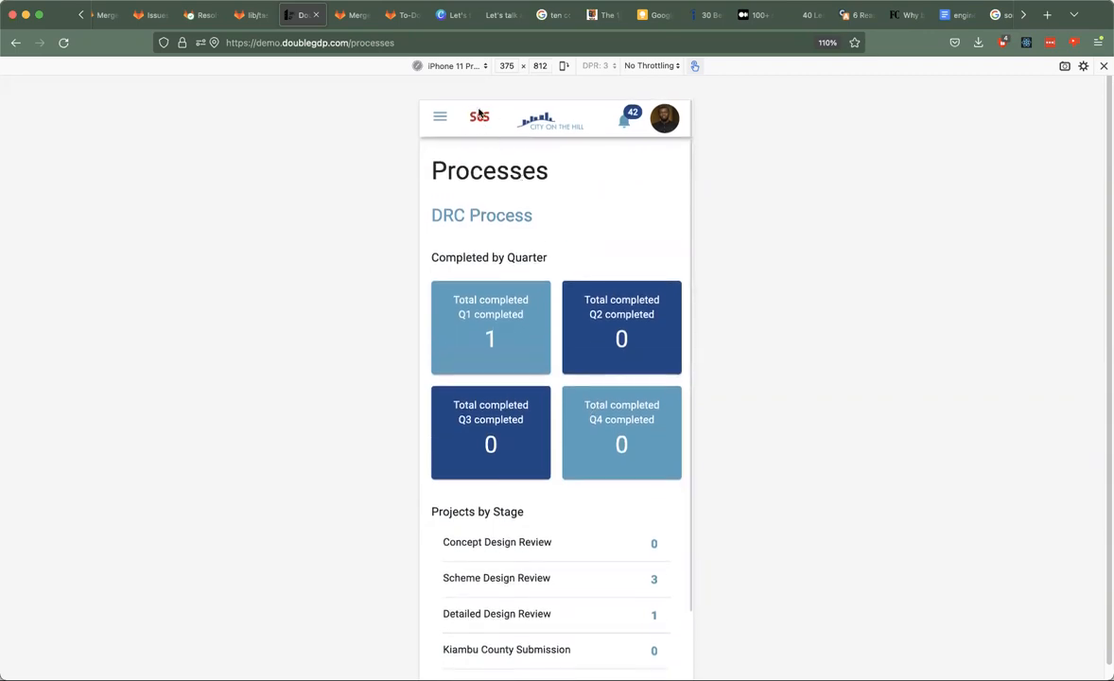
mouse_move(682, 123)
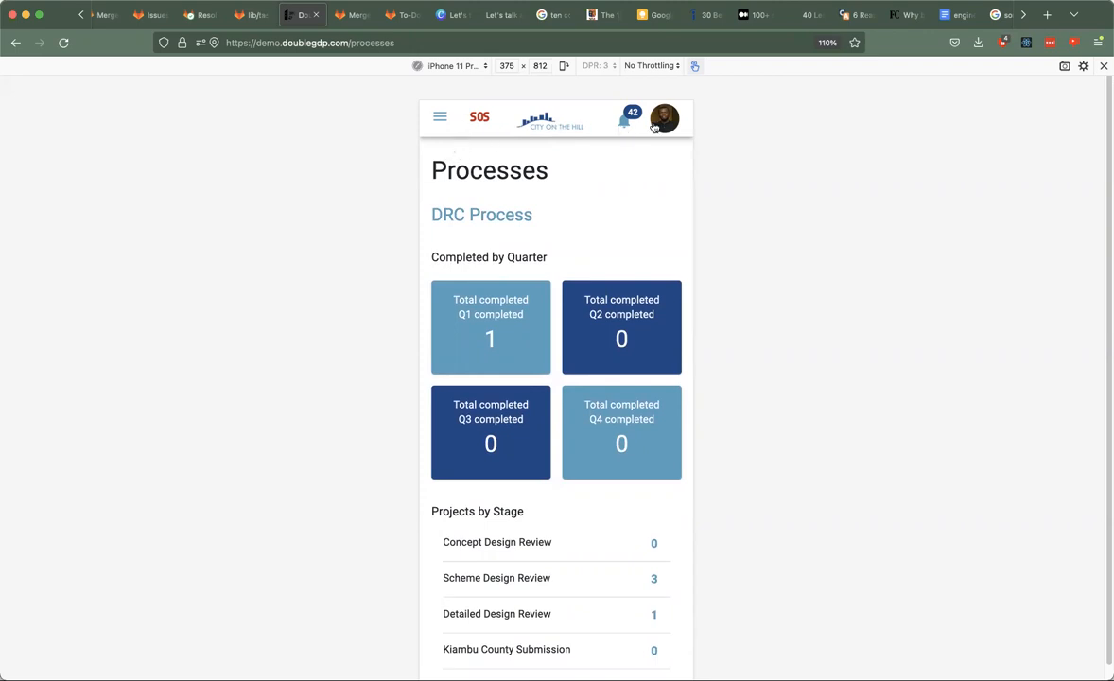
mouse_move(523, 131)
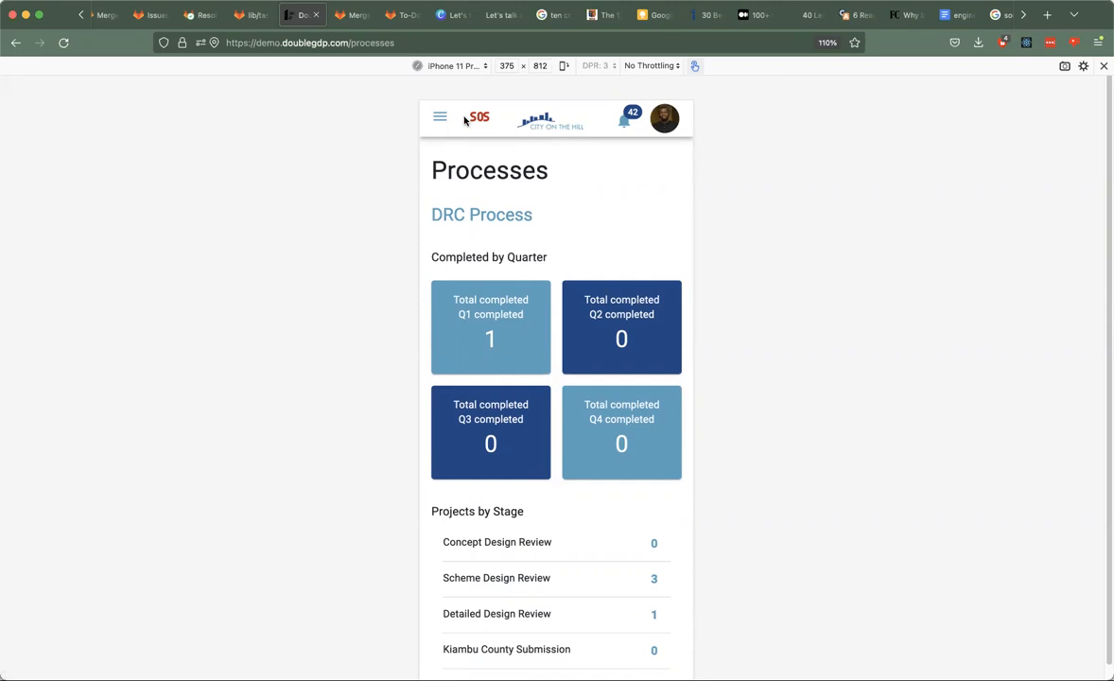
mouse_move(602, 127)
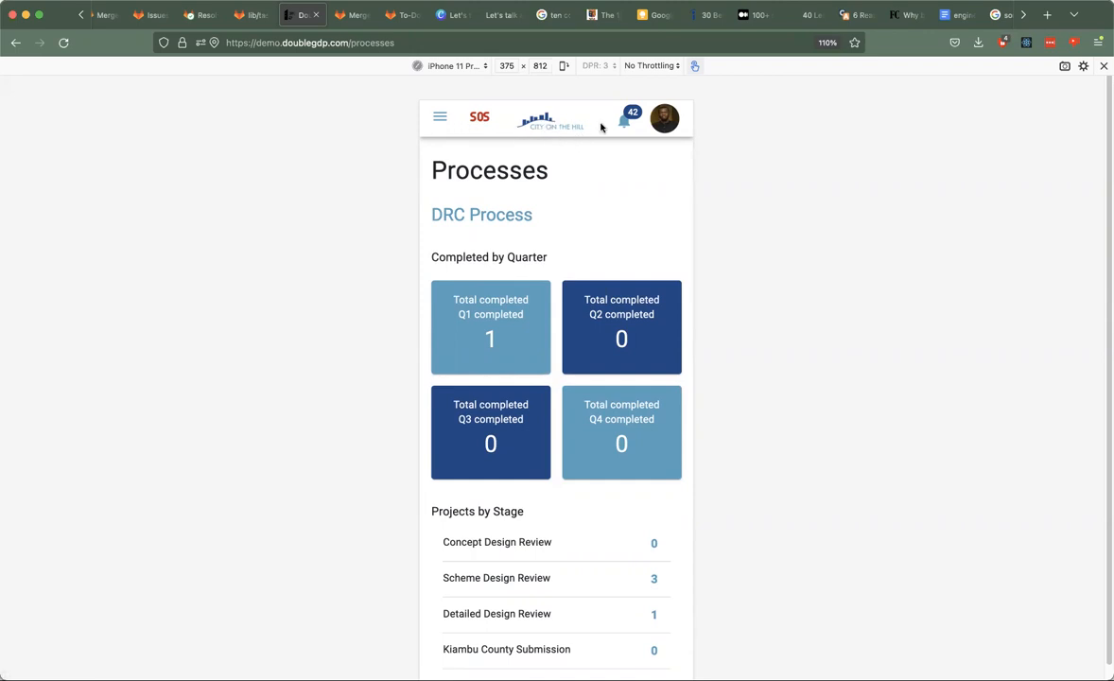
mouse_move(614, 135)
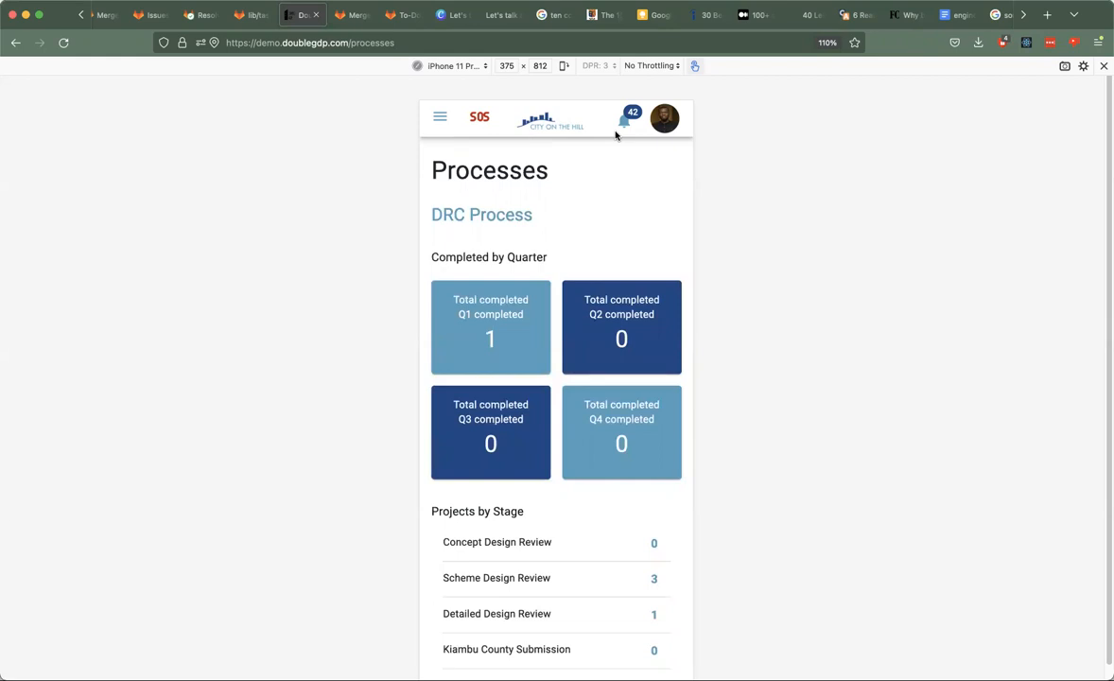
mouse_move(624, 136)
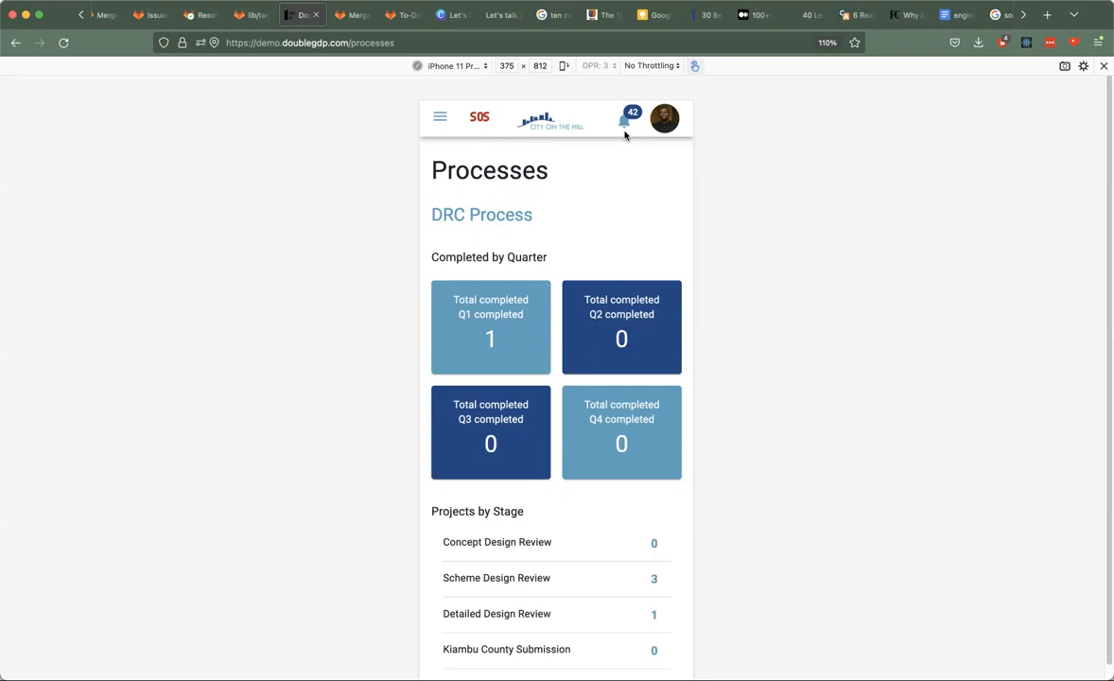
mouse_move(493, 124)
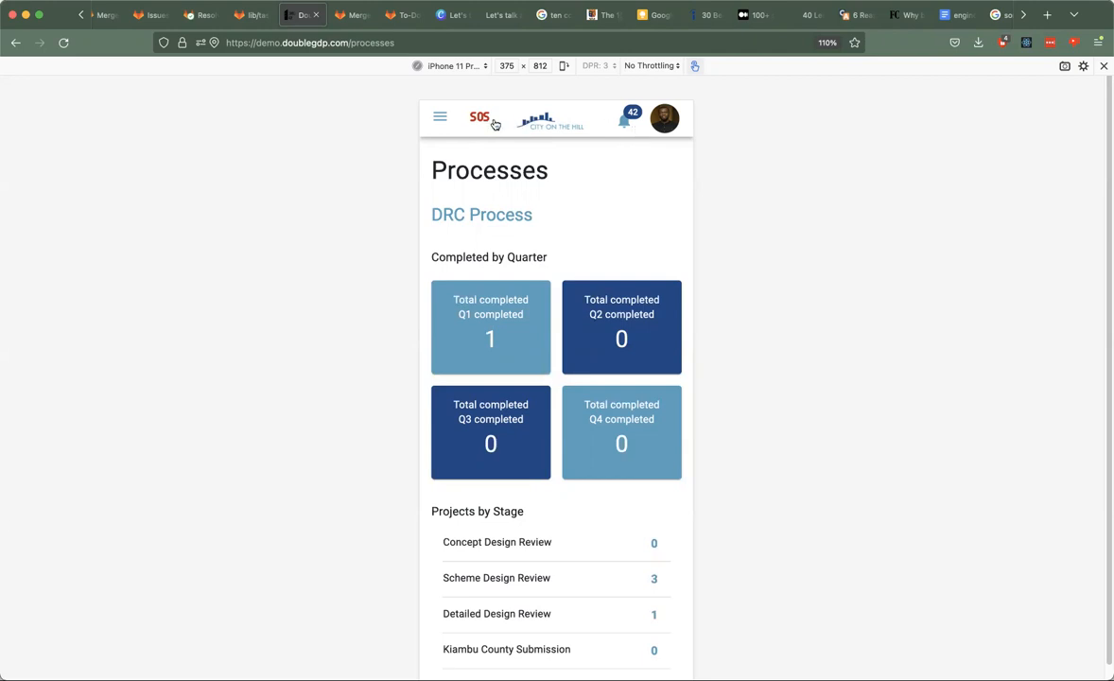
mouse_move(483, 126)
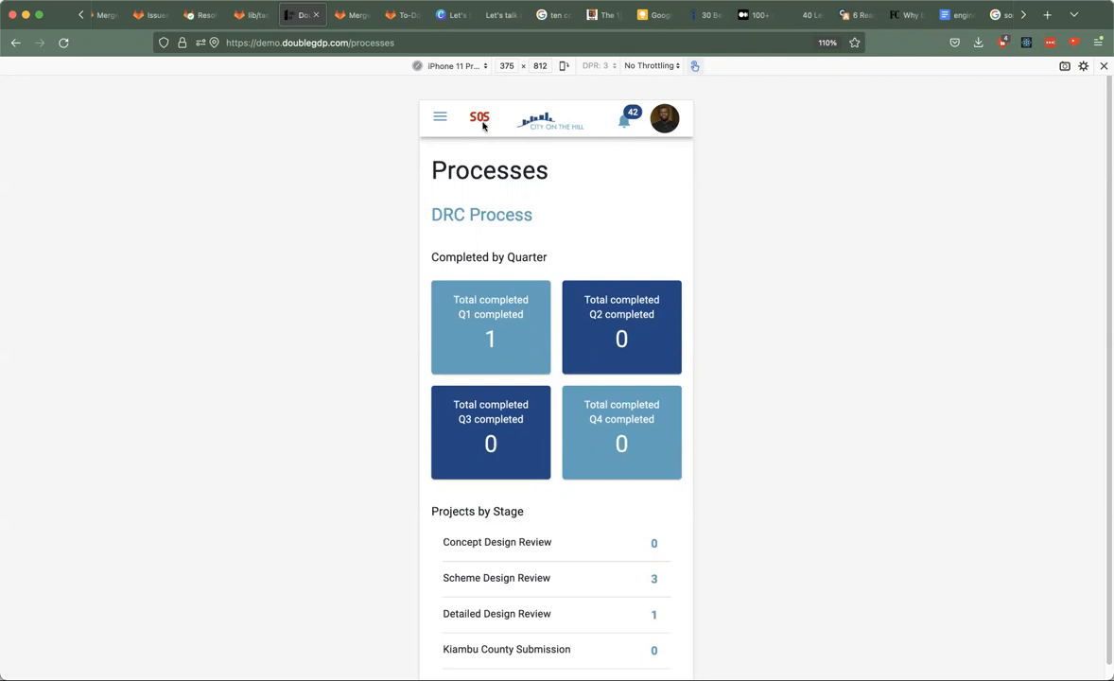
mouse_move(554, 412)
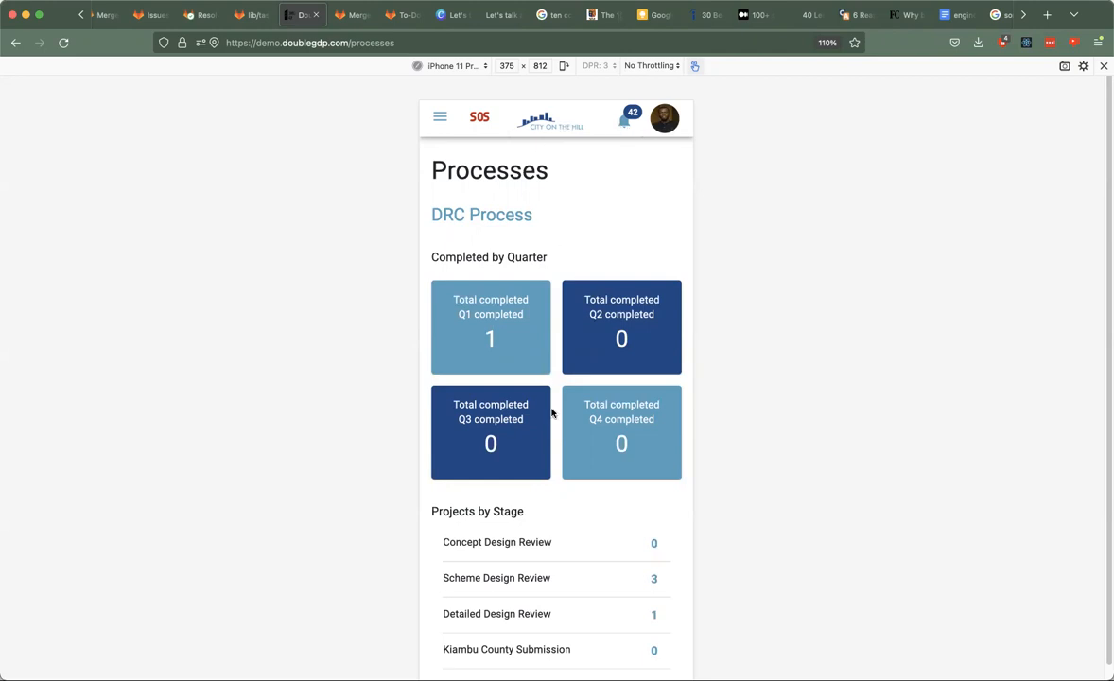
scroll(down, 3)
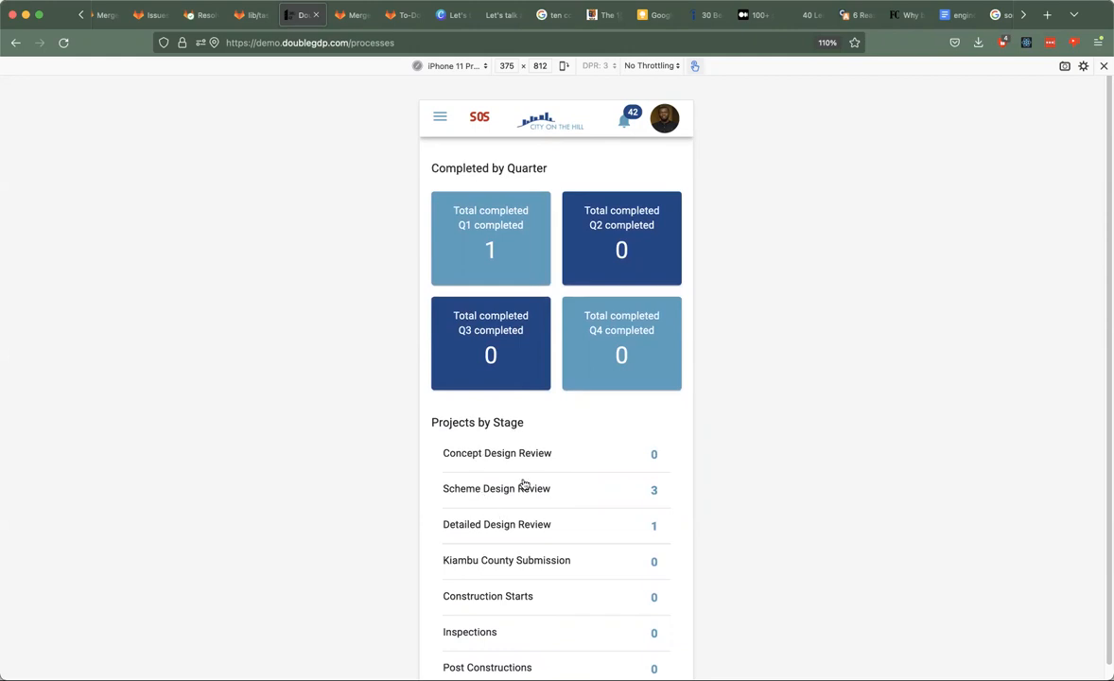
mouse_move(640, 492)
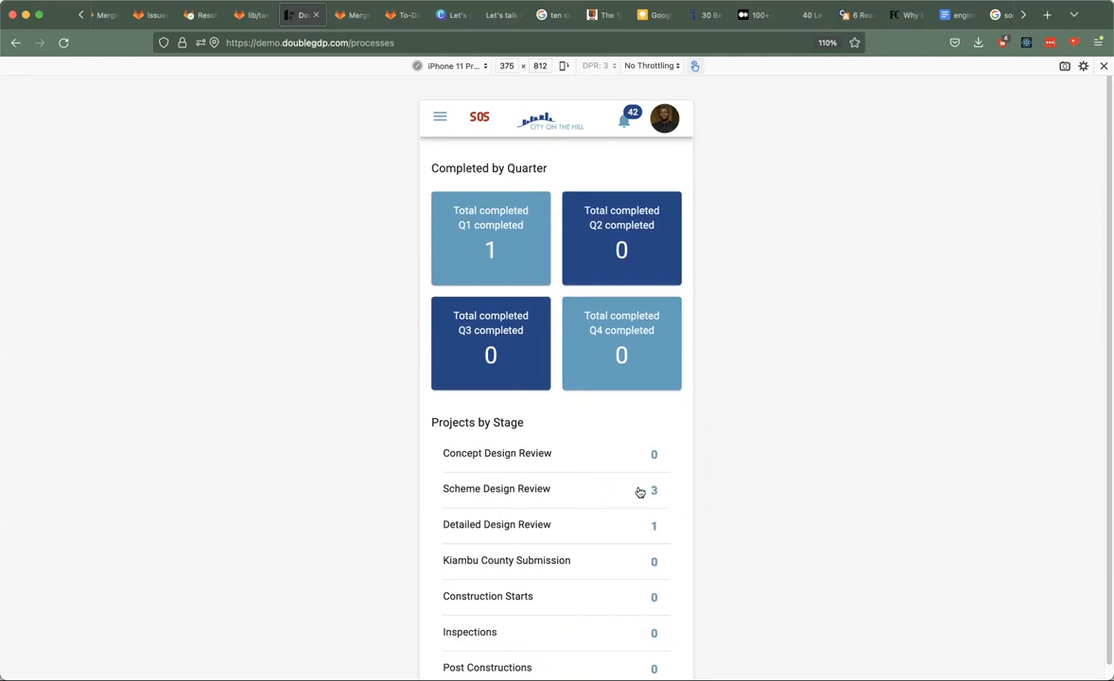
mouse_move(519, 460)
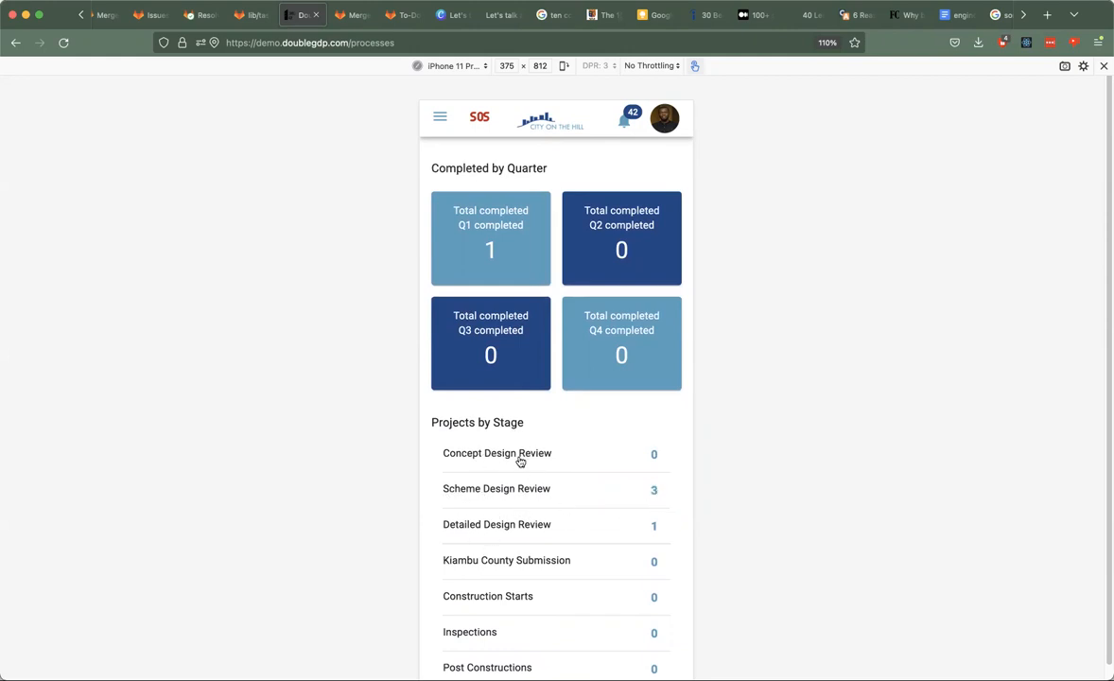
mouse_move(505, 526)
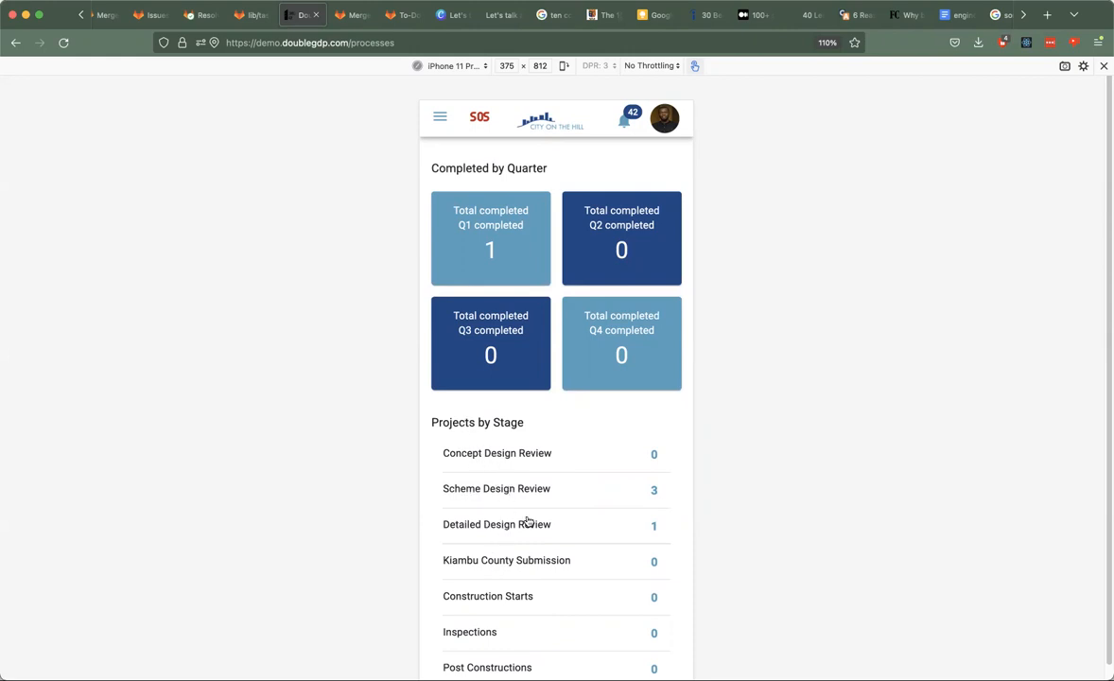
mouse_move(488, 488)
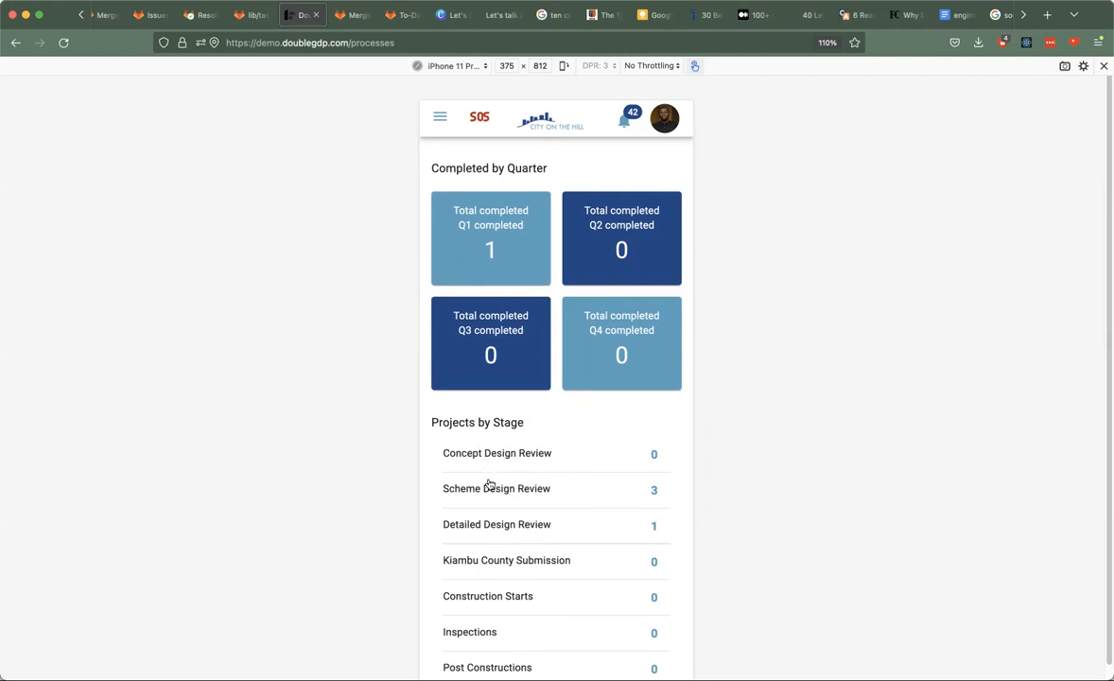
mouse_move(492, 490)
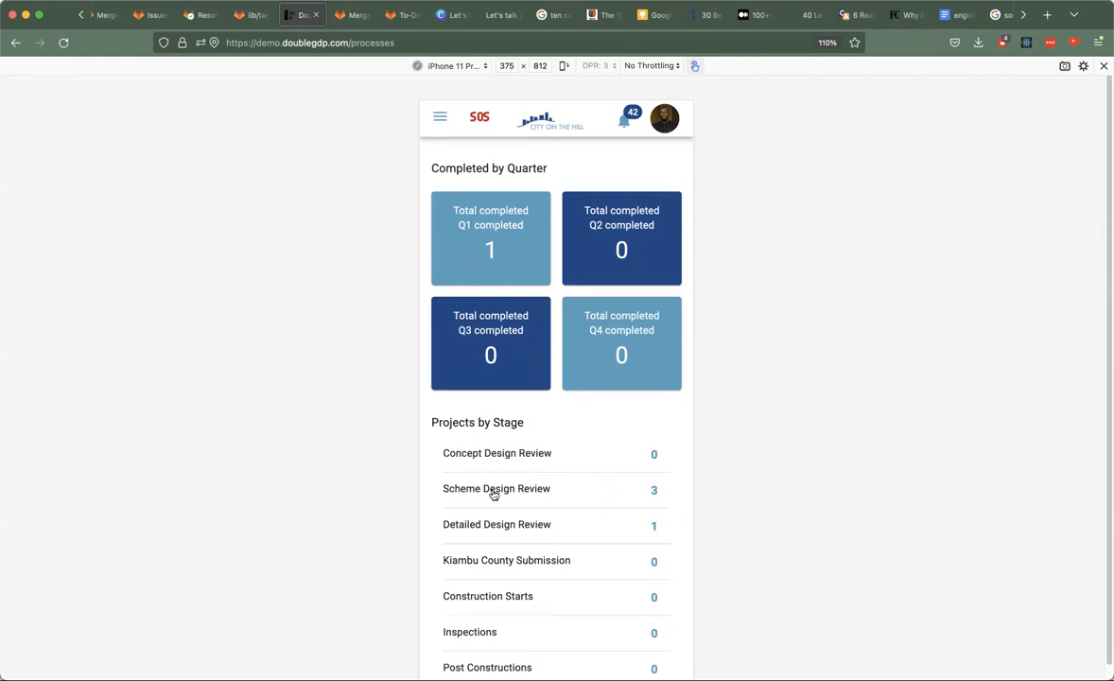
click(497, 489)
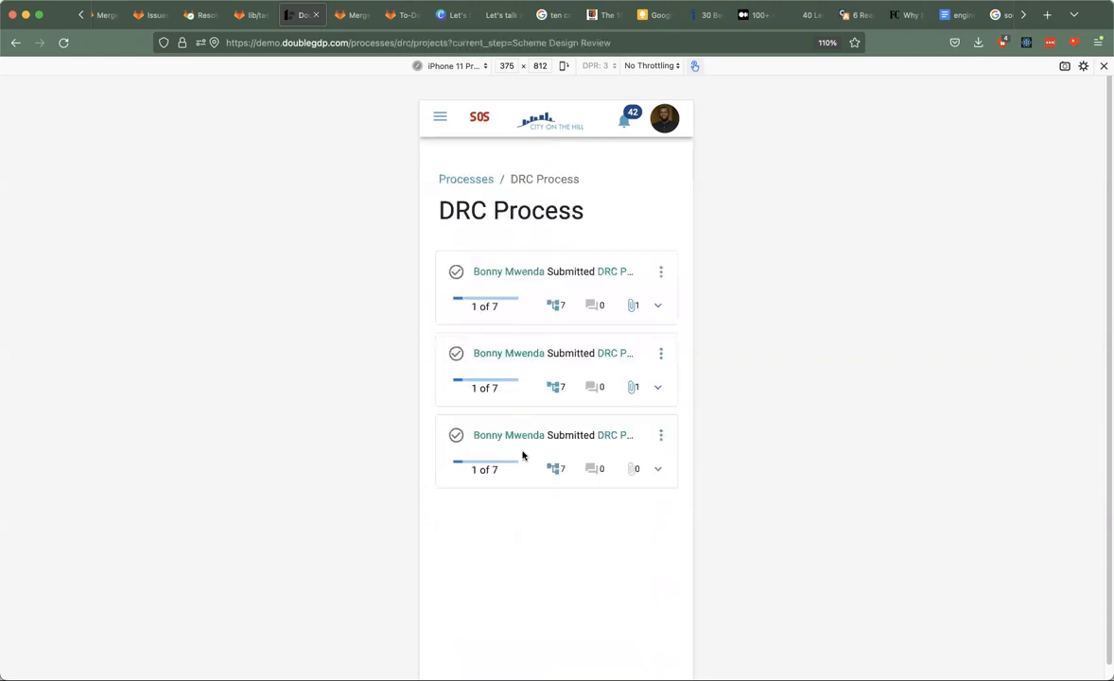
mouse_move(504, 373)
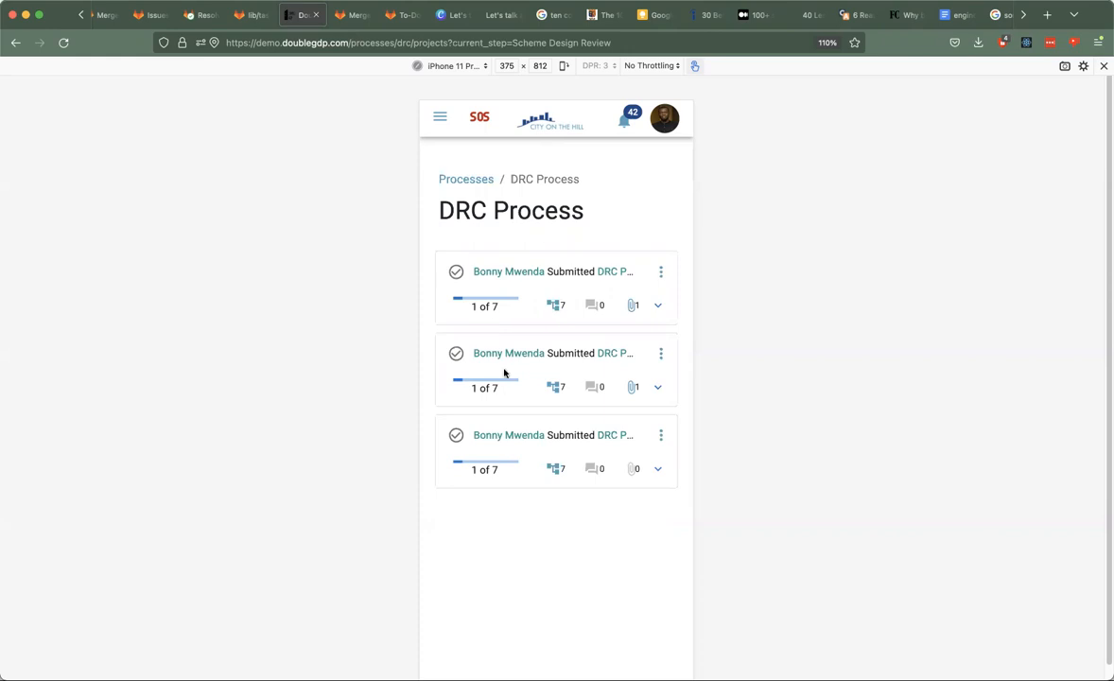
mouse_move(509, 324)
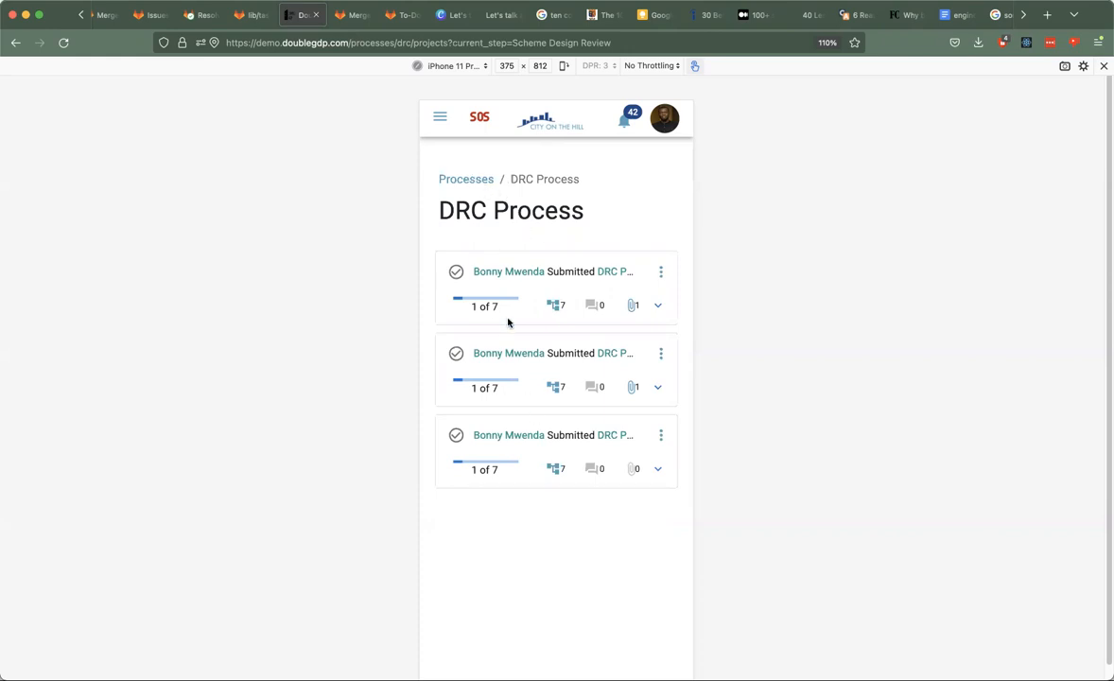
mouse_move(539, 513)
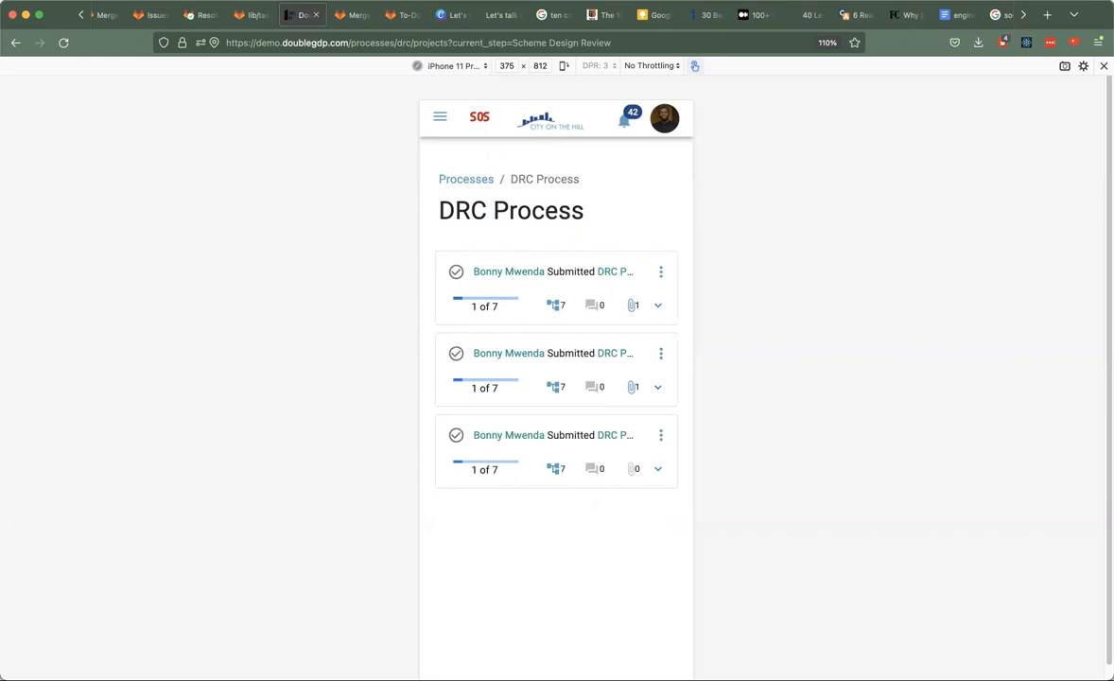
mouse_move(855, 479)
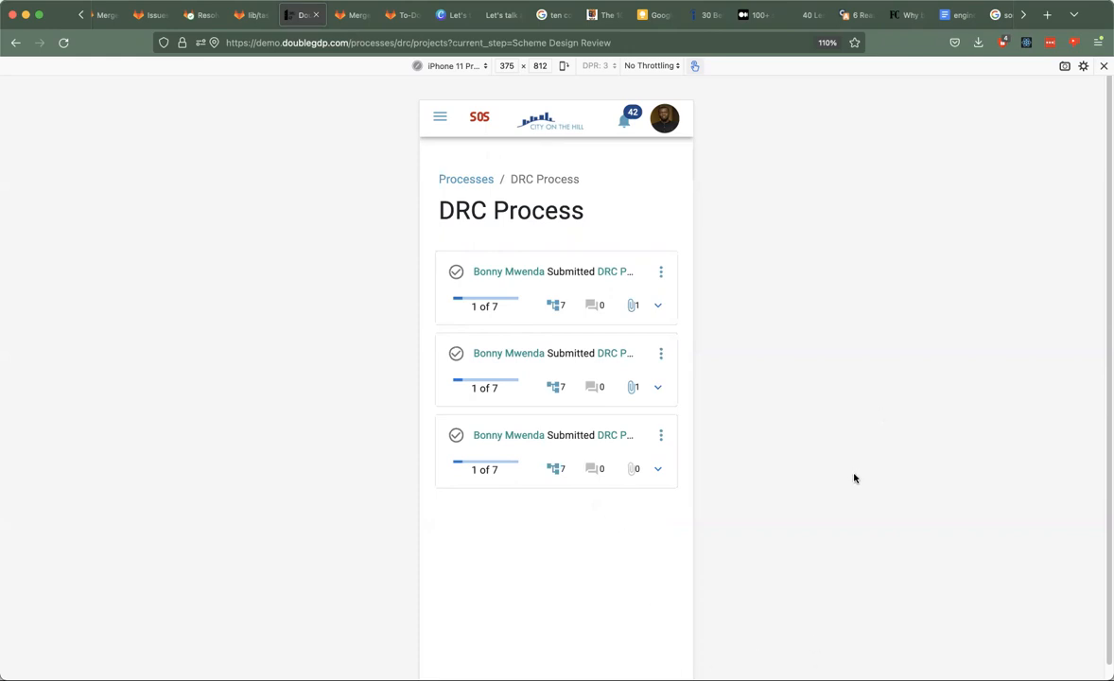